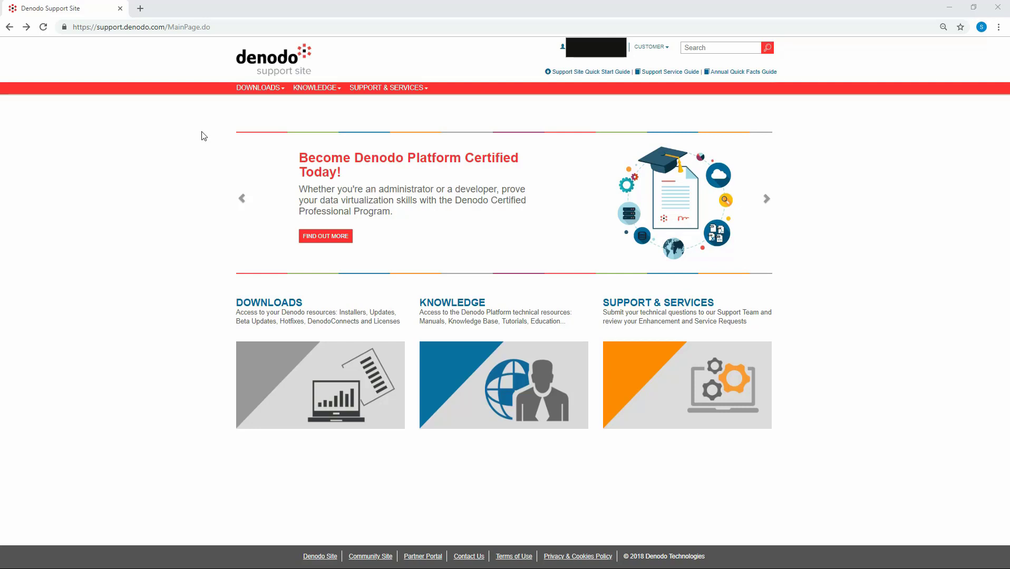
mouse_move(253, 99)
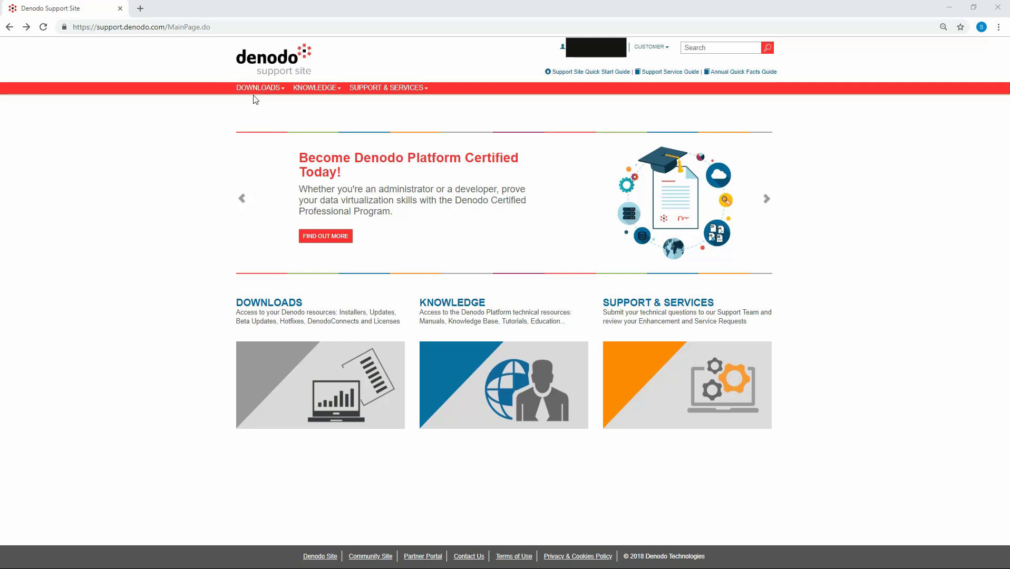
Step: Go to the DenodoConnect components list under Downloads on the Support Site
click(259, 88)
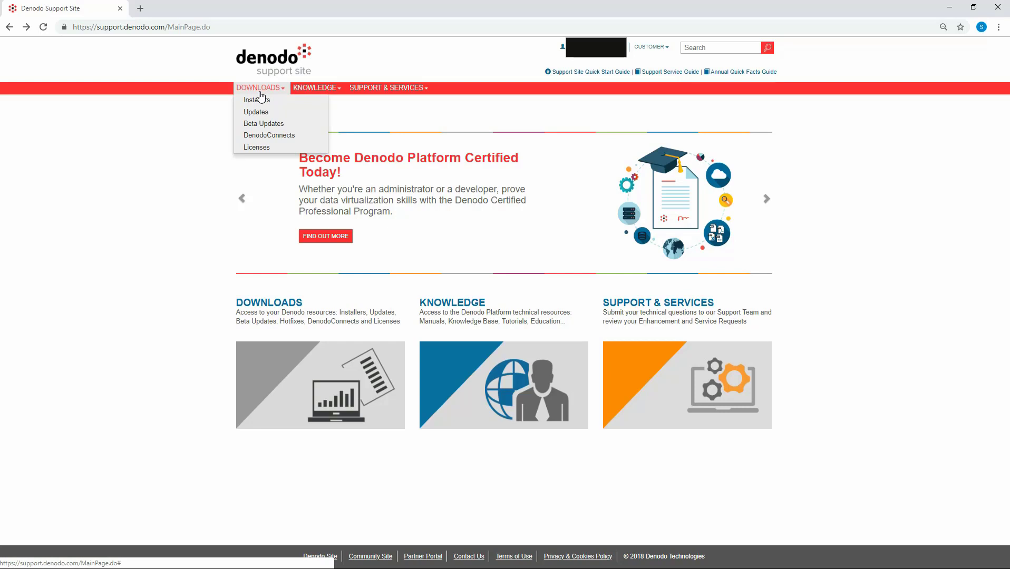
click(269, 135)
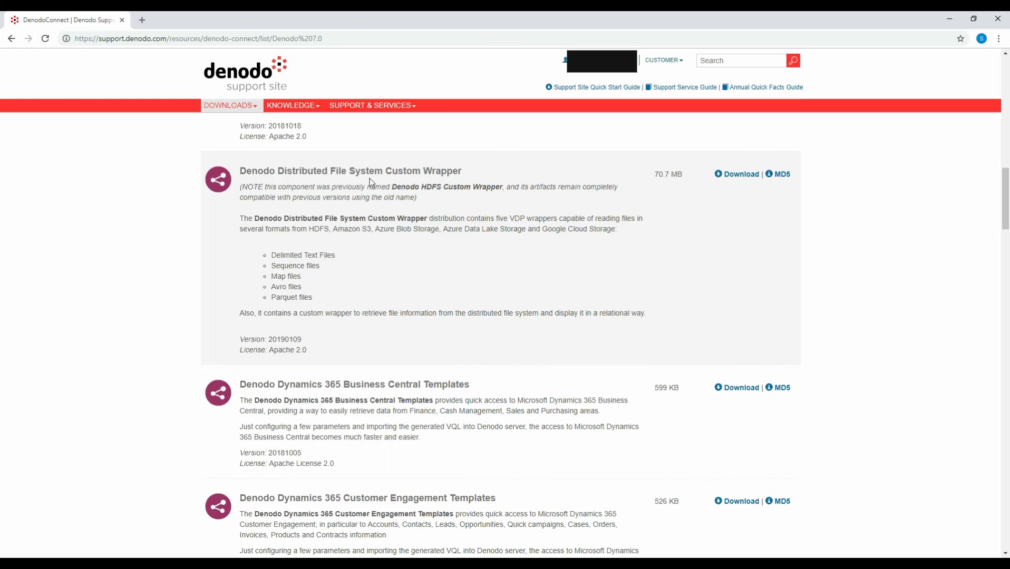
mouse_move(477, 180)
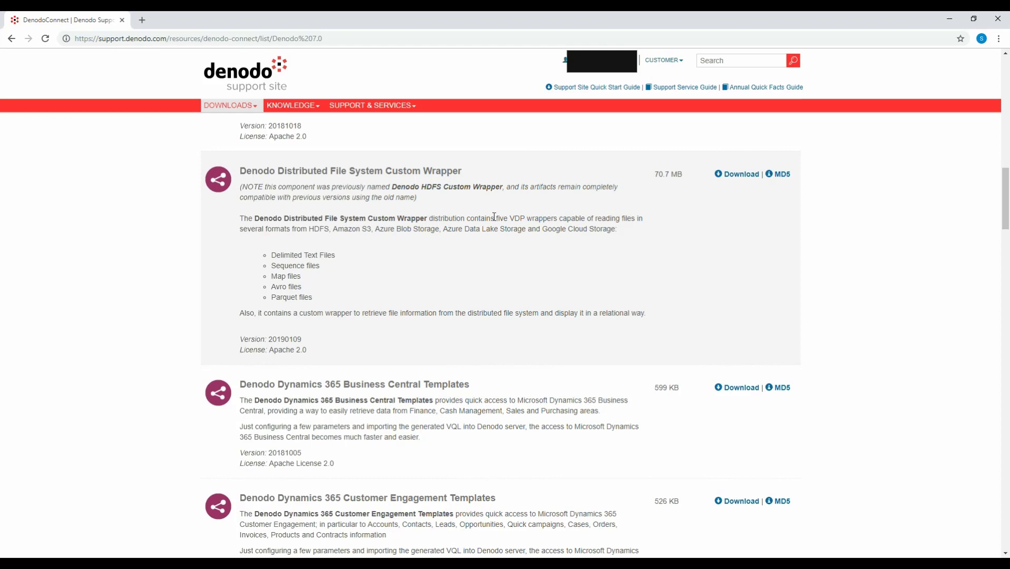
mouse_move(609, 217)
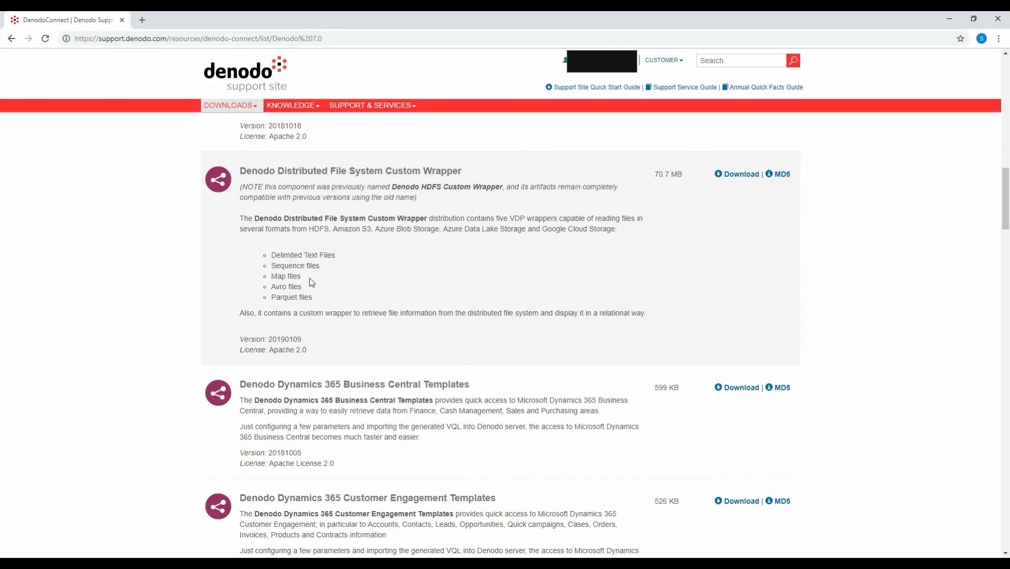
mouse_move(281, 297)
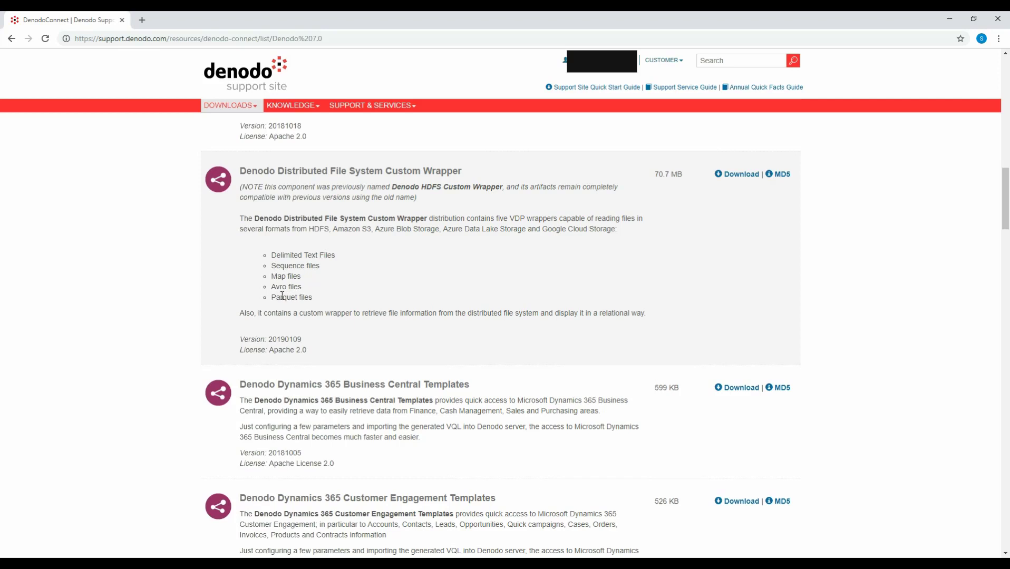
mouse_move(320, 231)
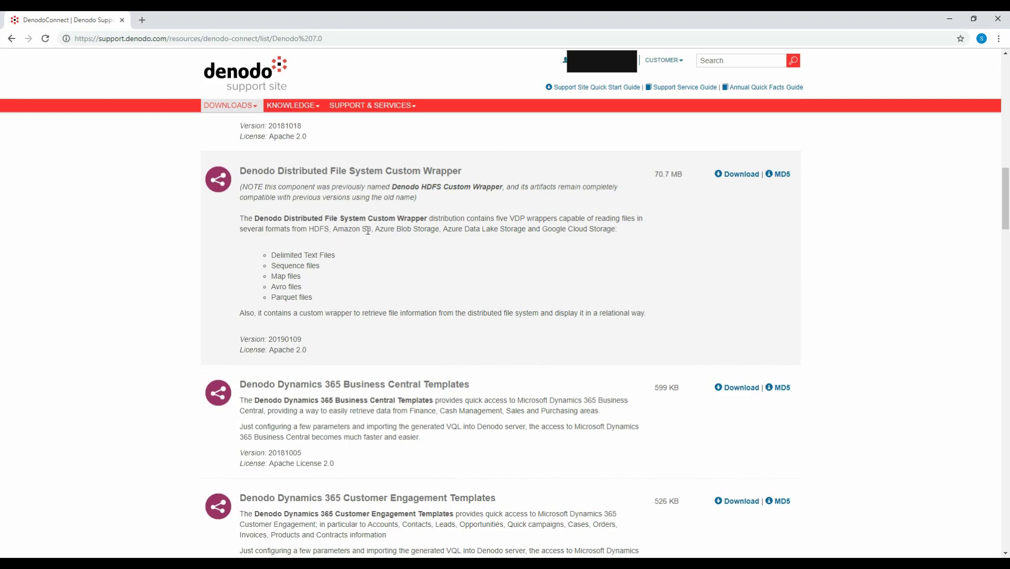
mouse_move(506, 226)
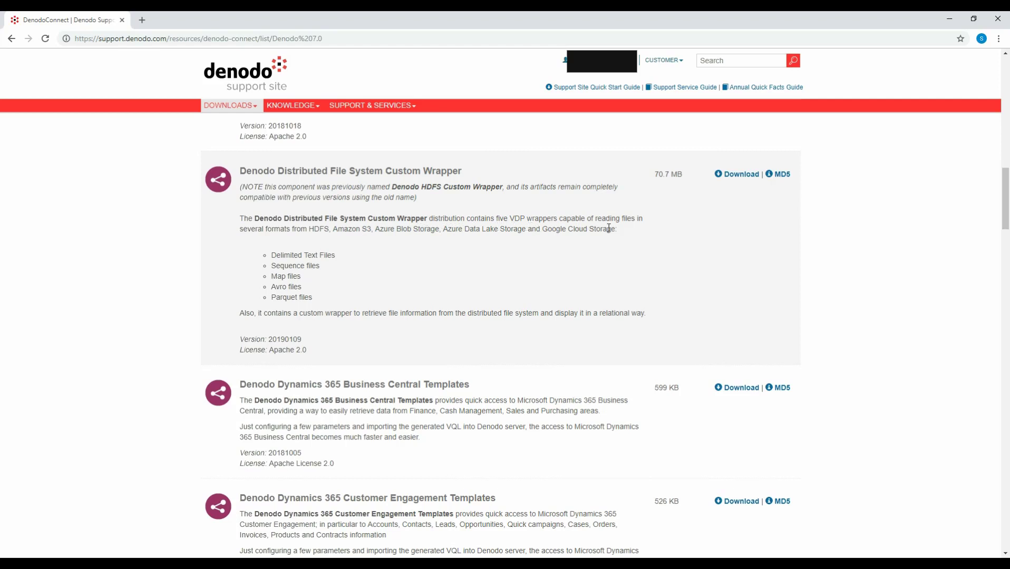
mouse_move(359, 316)
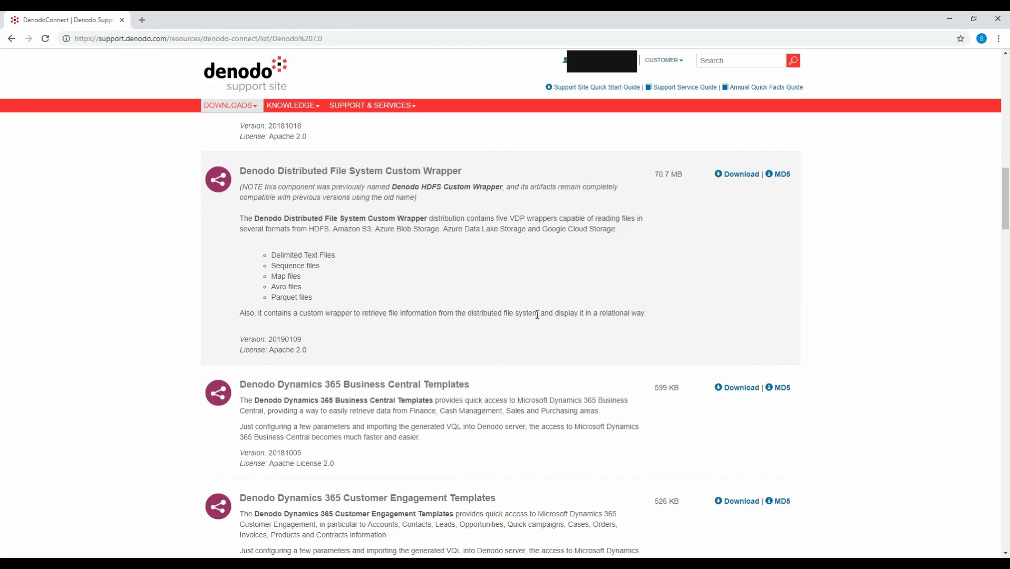
mouse_move(630, 309)
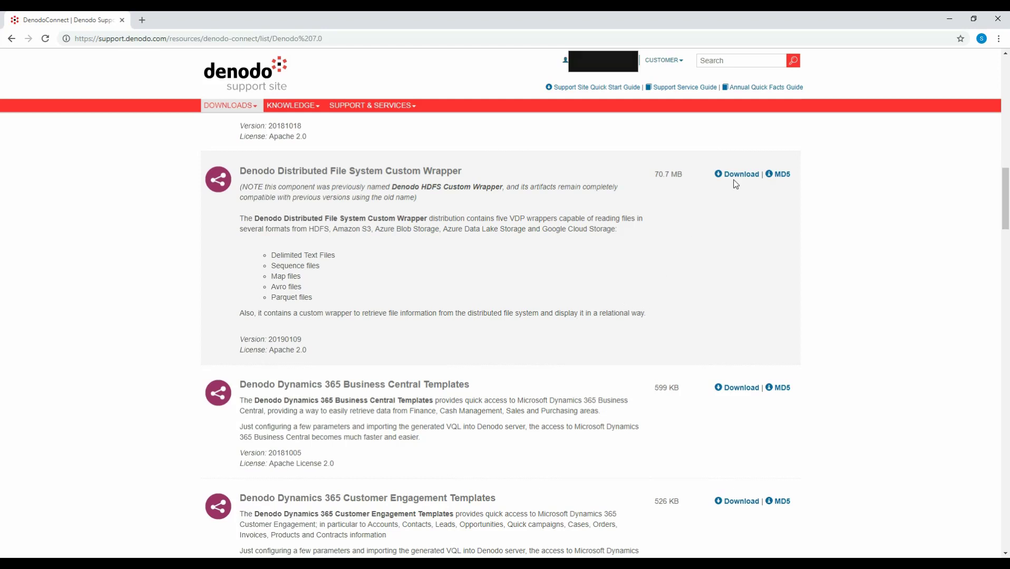
Step: Download the Denodo Distributed File System Custom Wrapper
click(740, 174)
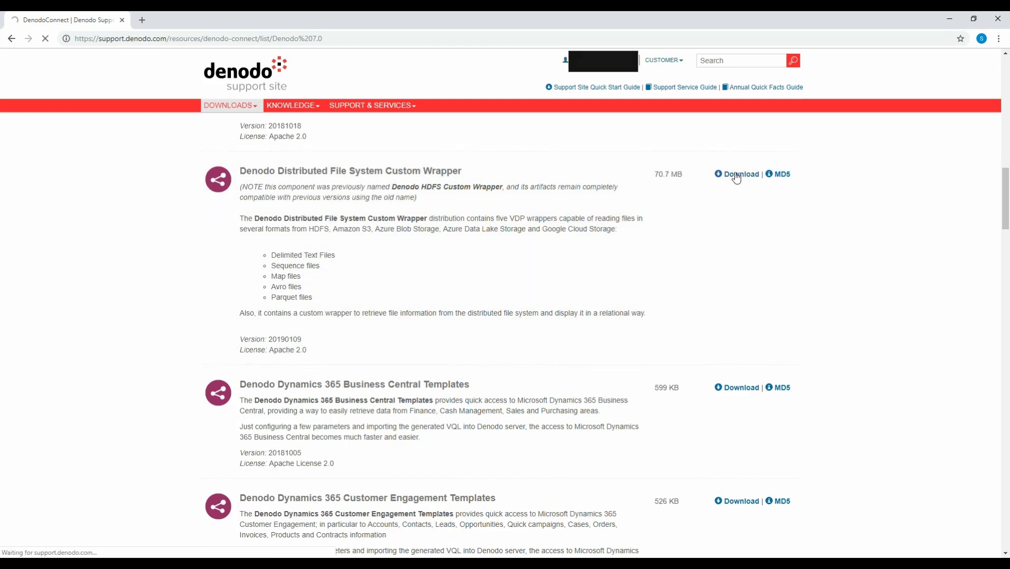
click(740, 174)
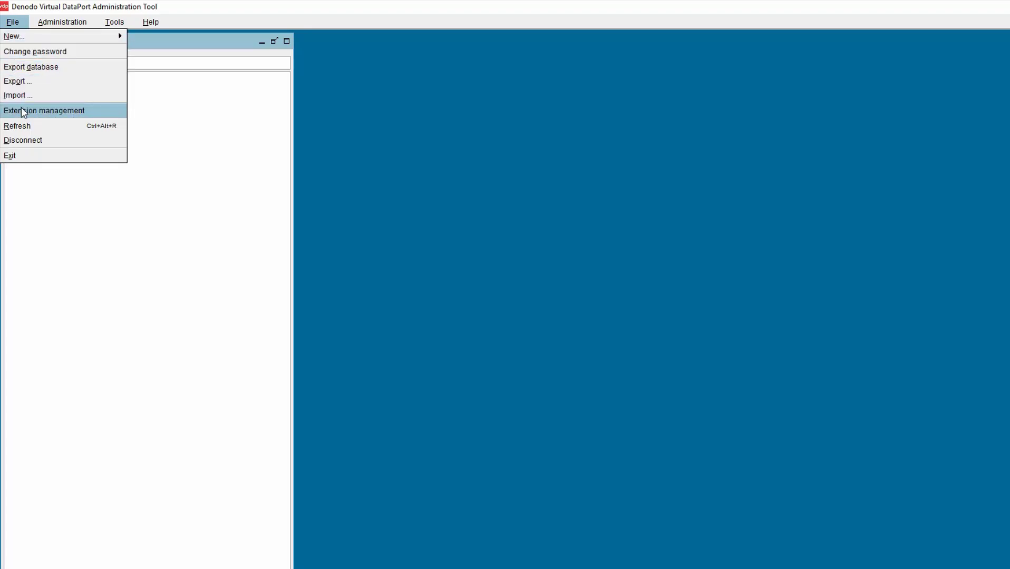
Step: Open Extension management and start importing a new extension jar
click(43, 110)
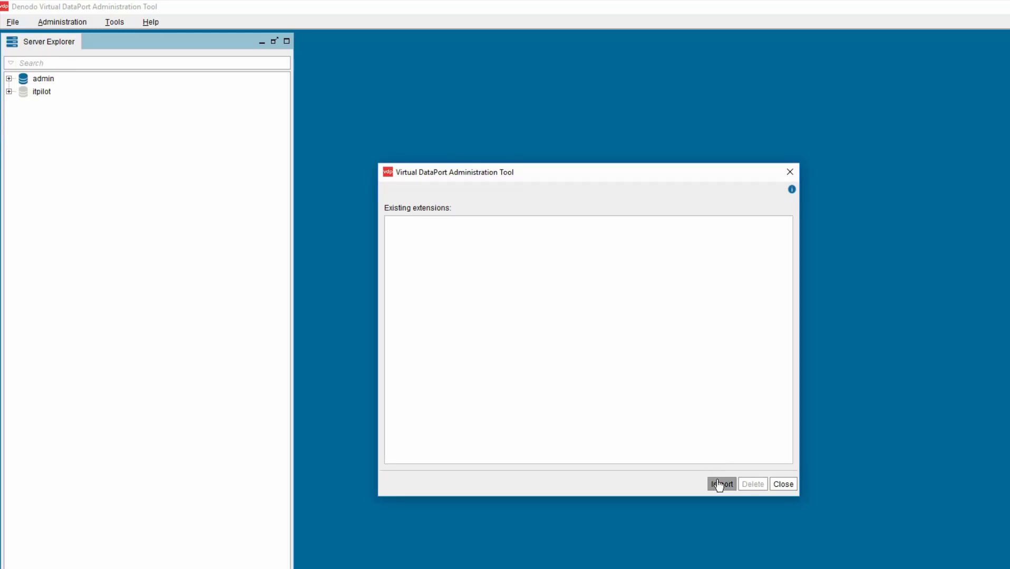
click(720, 484)
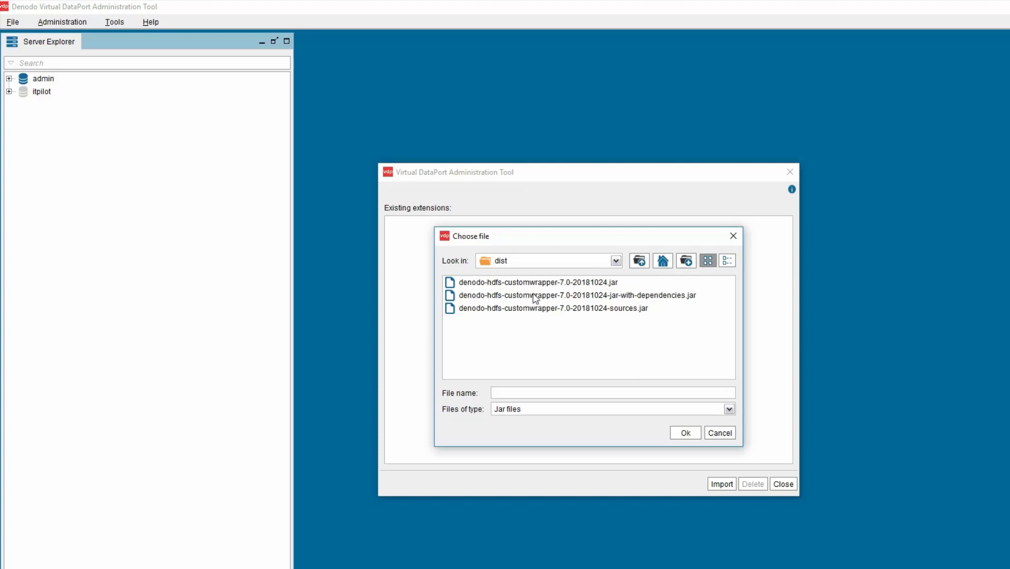
Step: Import denodo-hdfs-customwrapper-7.0-20181024-jar-with-dependencies.jar as the extension
click(610, 392)
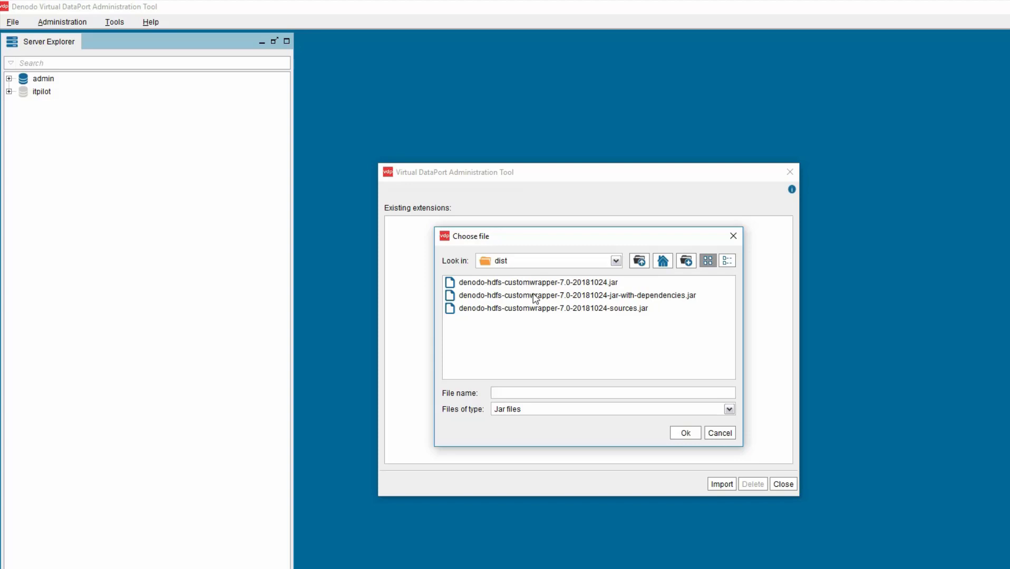
click(575, 296)
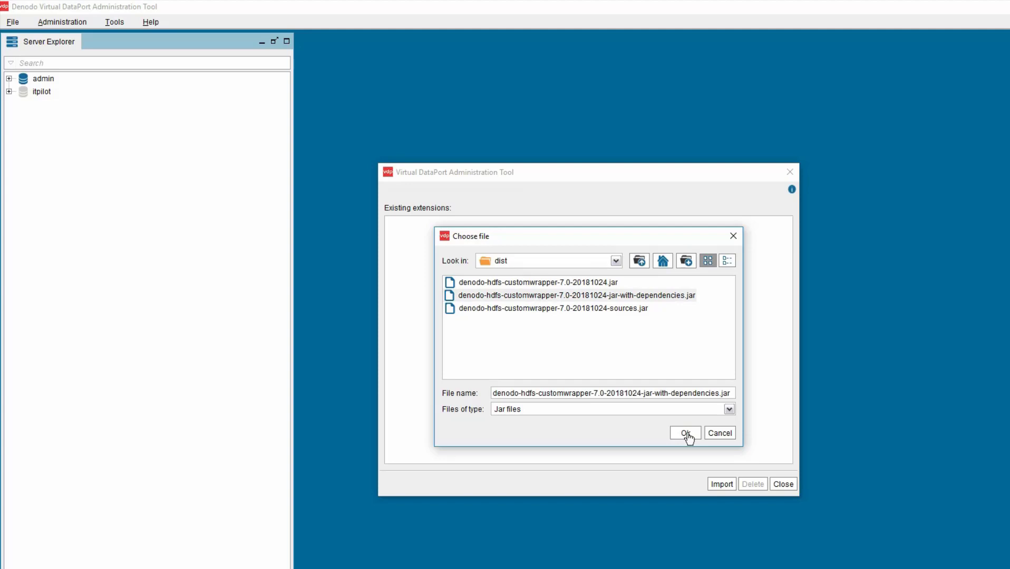
click(685, 433)
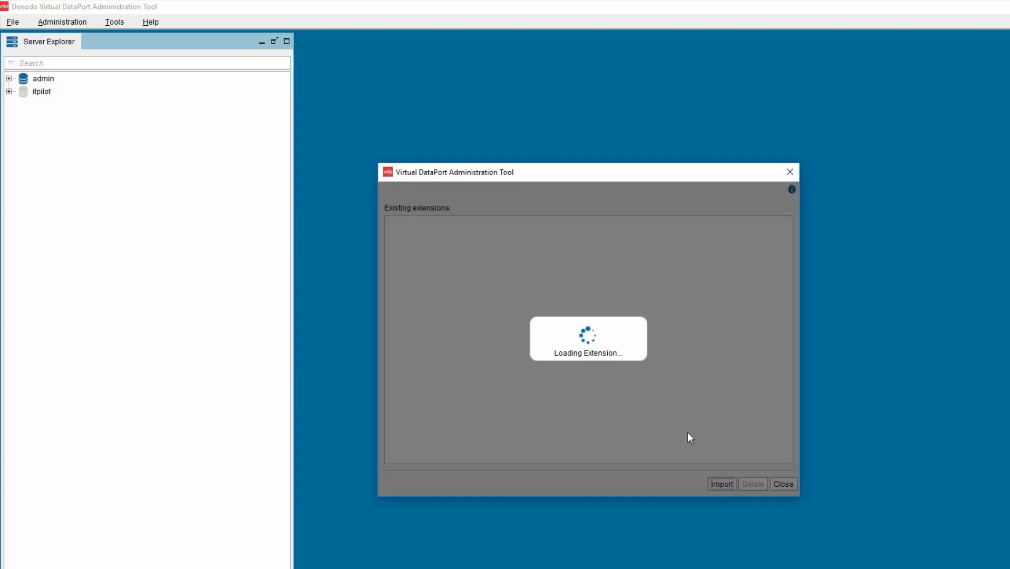
mouse_move(499, 420)
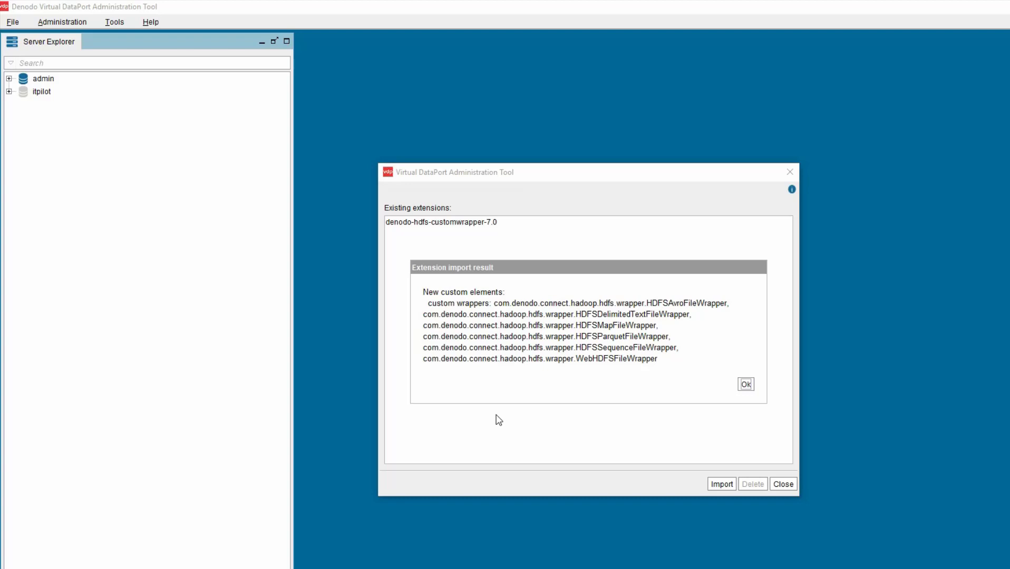
Step: Open the context menu of the admin database
right_click(42, 78)
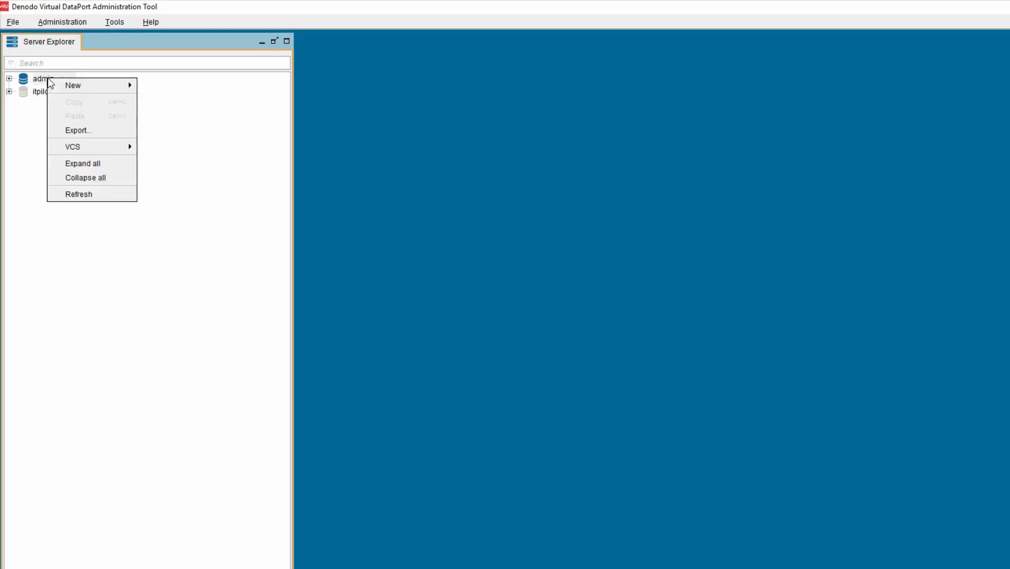
mouse_move(73, 85)
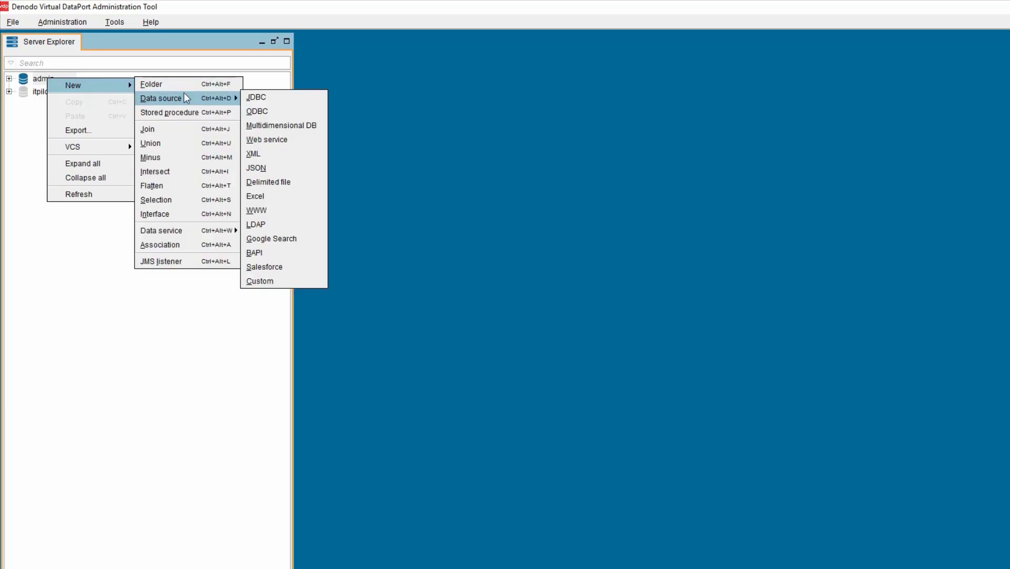
Step: Create a new custom data source in the admin database
click(259, 281)
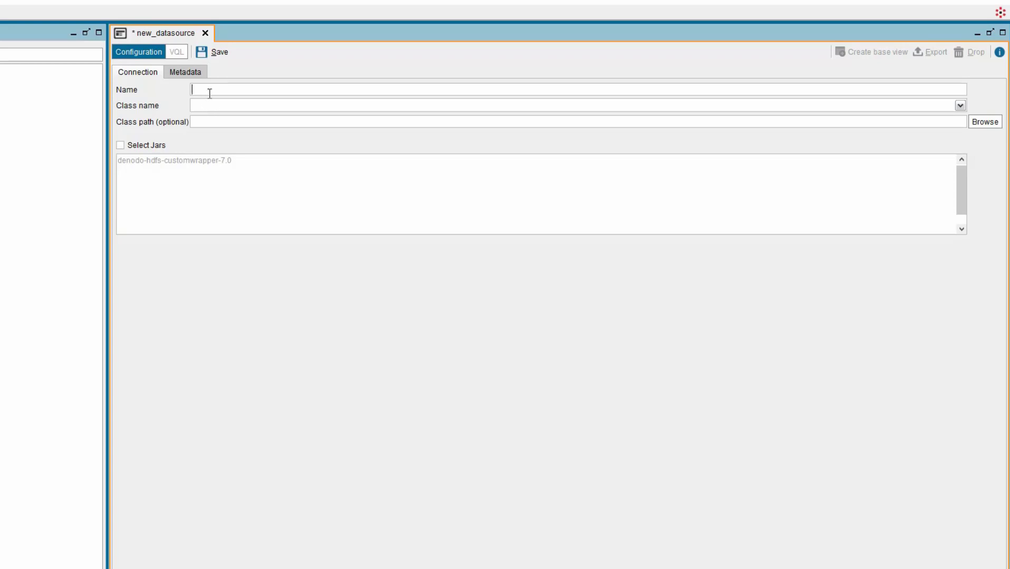
Step: Name the custom data source ds_awss3 and save it
text(ds_awss3)
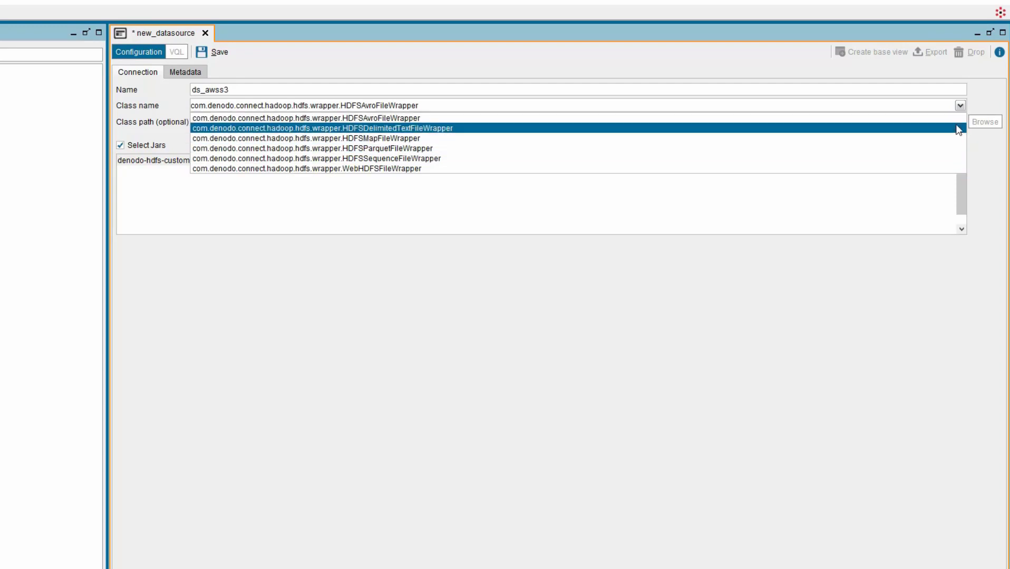
mouse_move(957, 129)
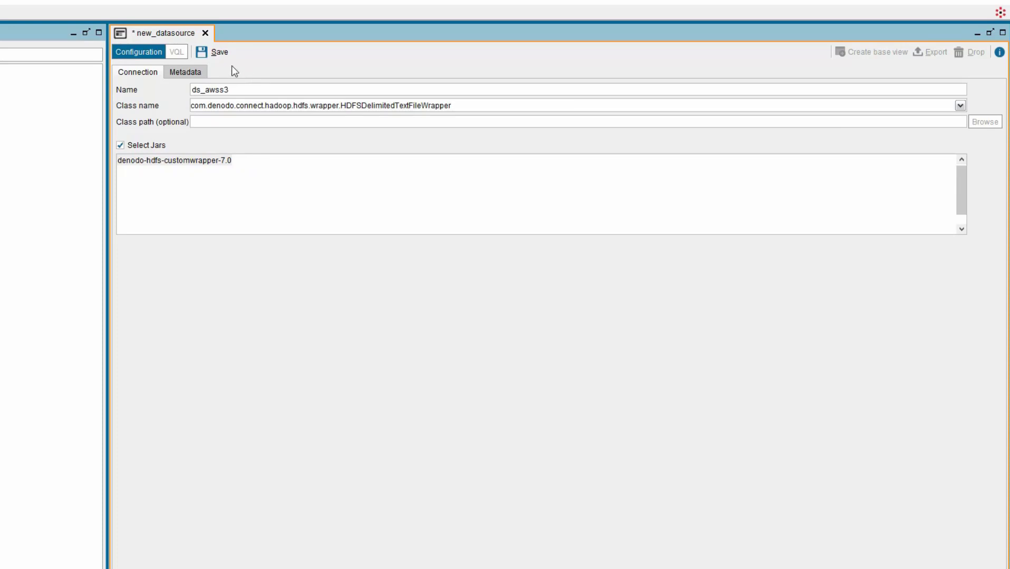
click(219, 52)
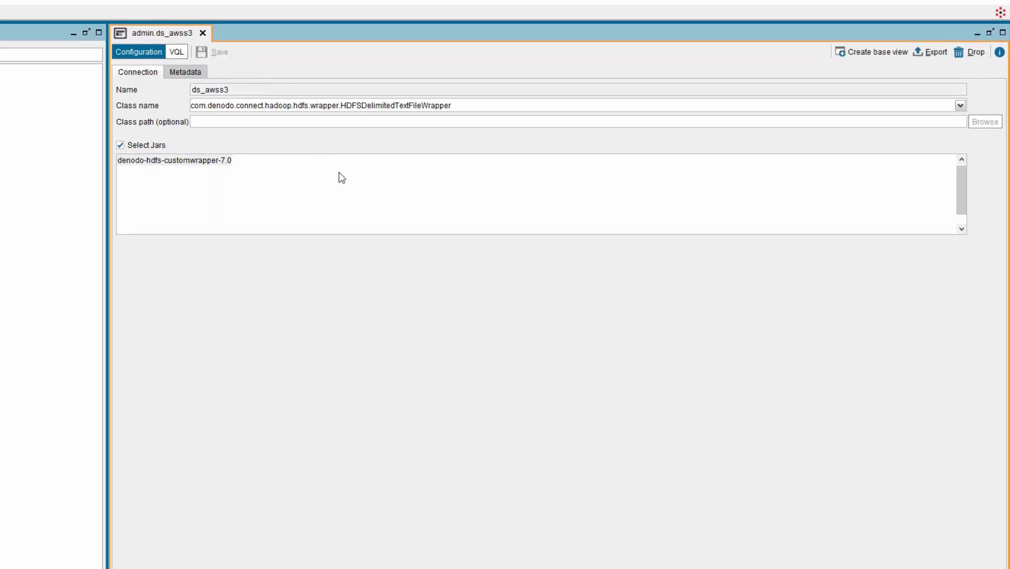
mouse_move(526, 76)
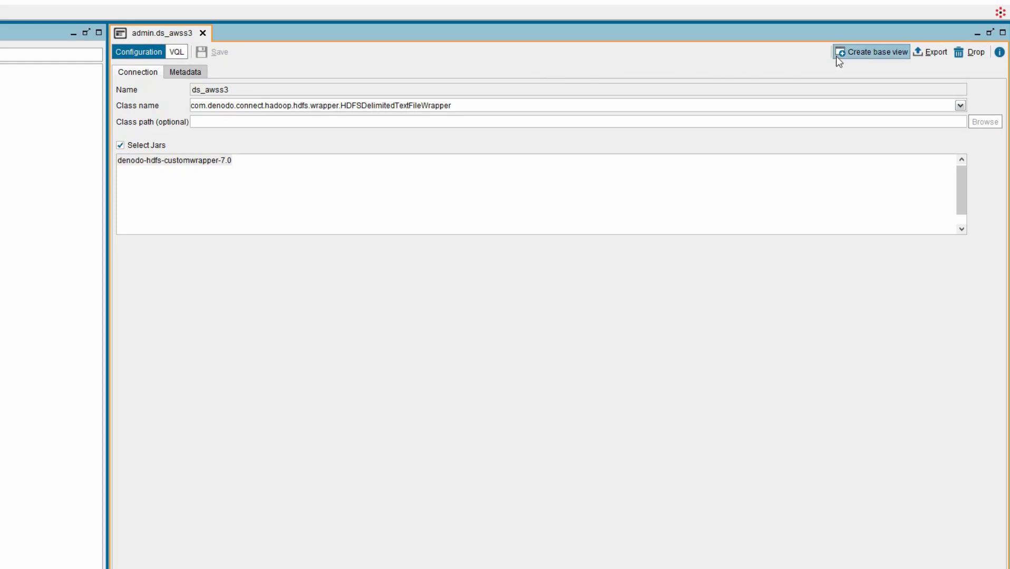
mouse_move(871, 52)
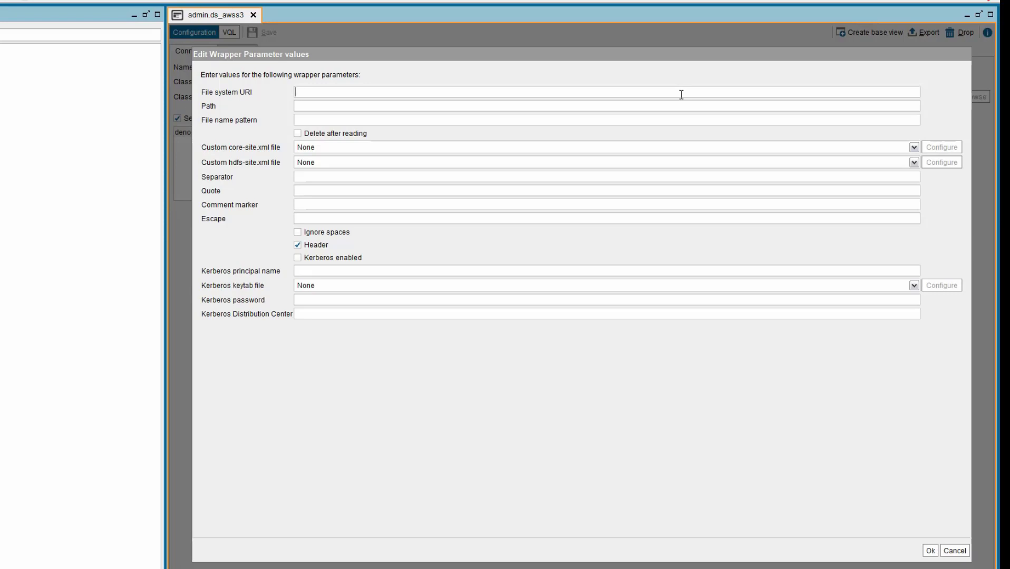
text(s3a://@denodotest)
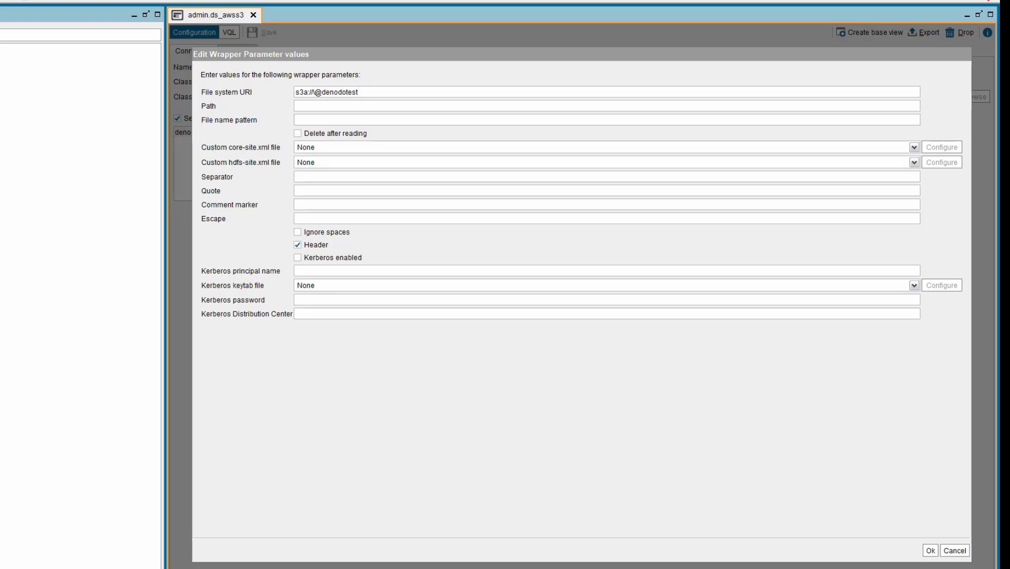
mouse_move(292, 148)
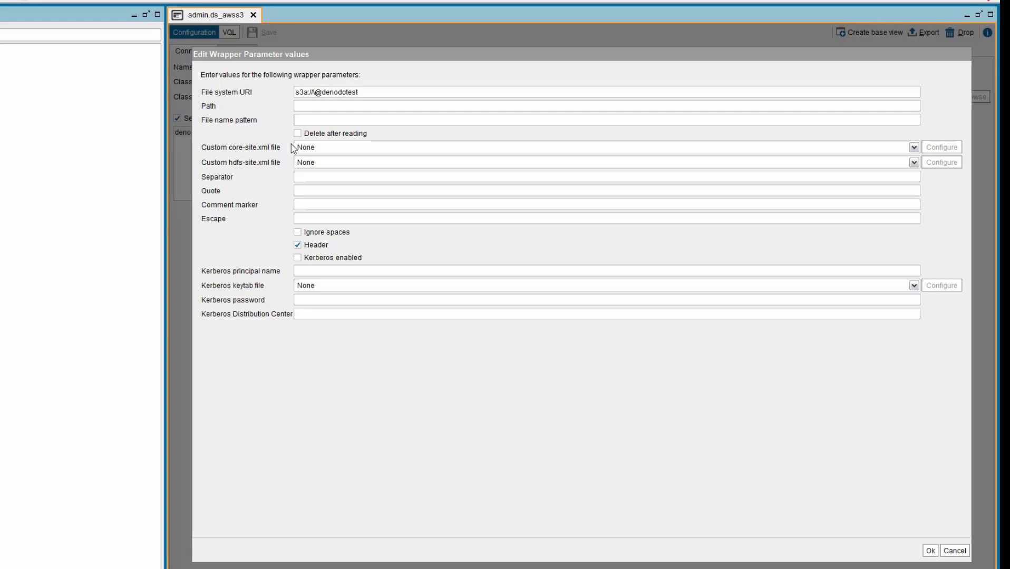
mouse_move(351, 104)
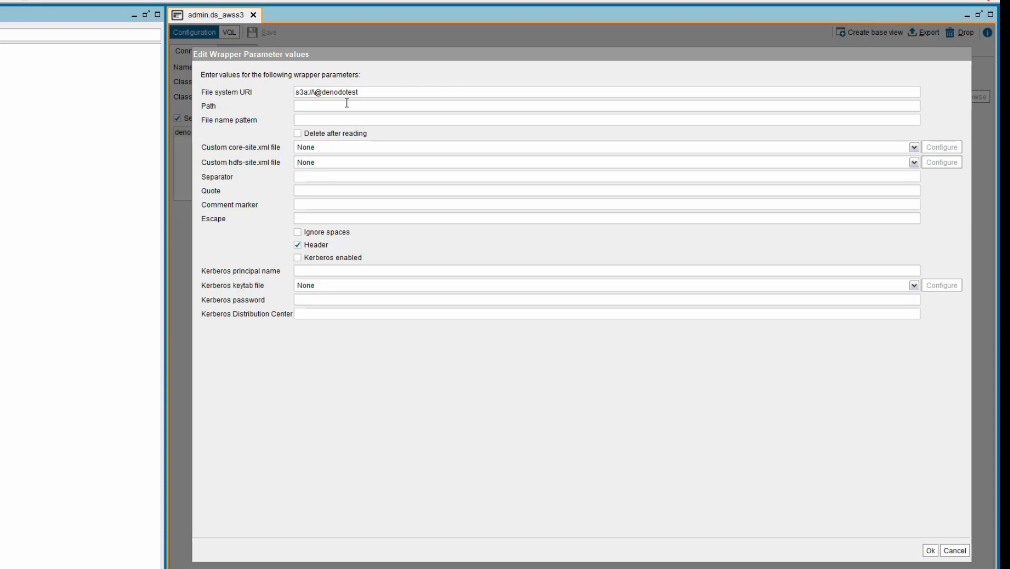
text(/textfile/FL_insurance_sample.csv)
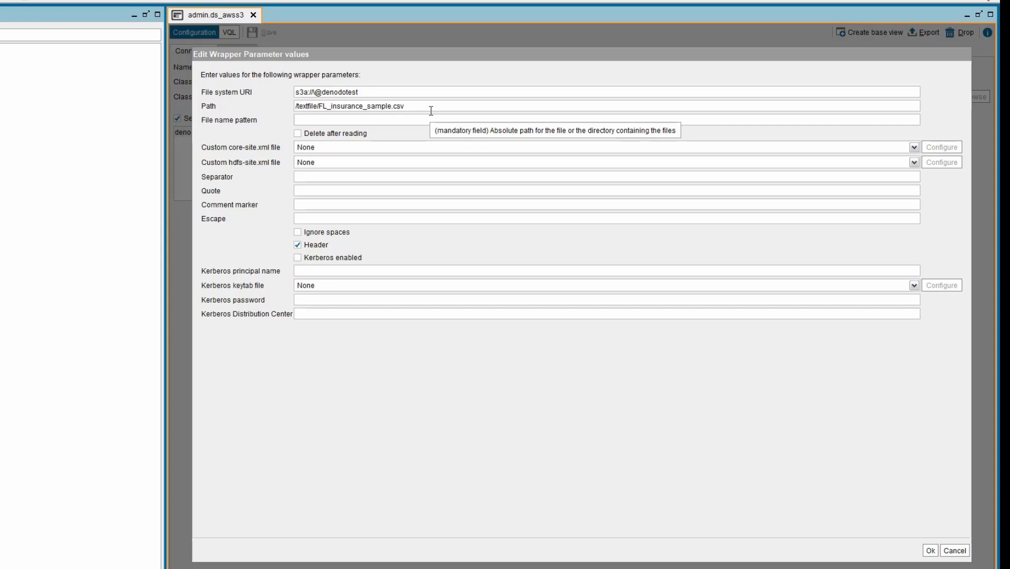
mouse_move(259, 150)
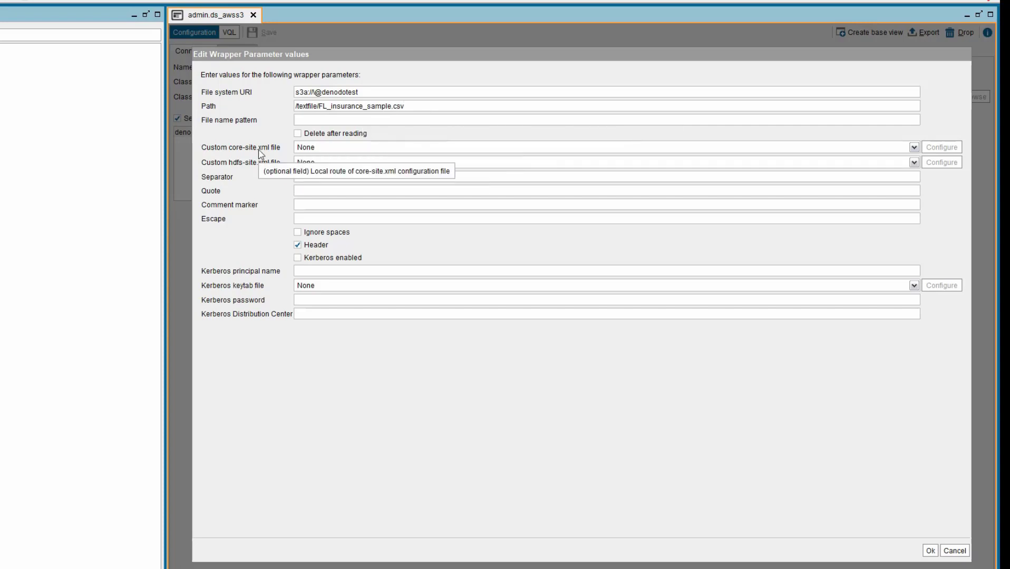
mouse_move(250, 155)
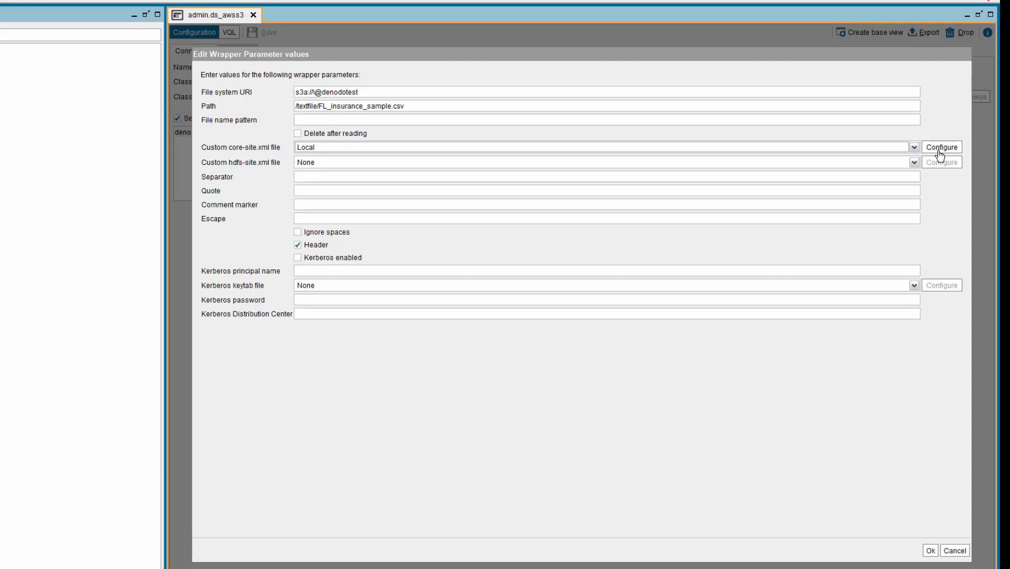
Step: Point the custom core-site.xml parameter to C:/Denodo7/core-site.xml
click(941, 147)
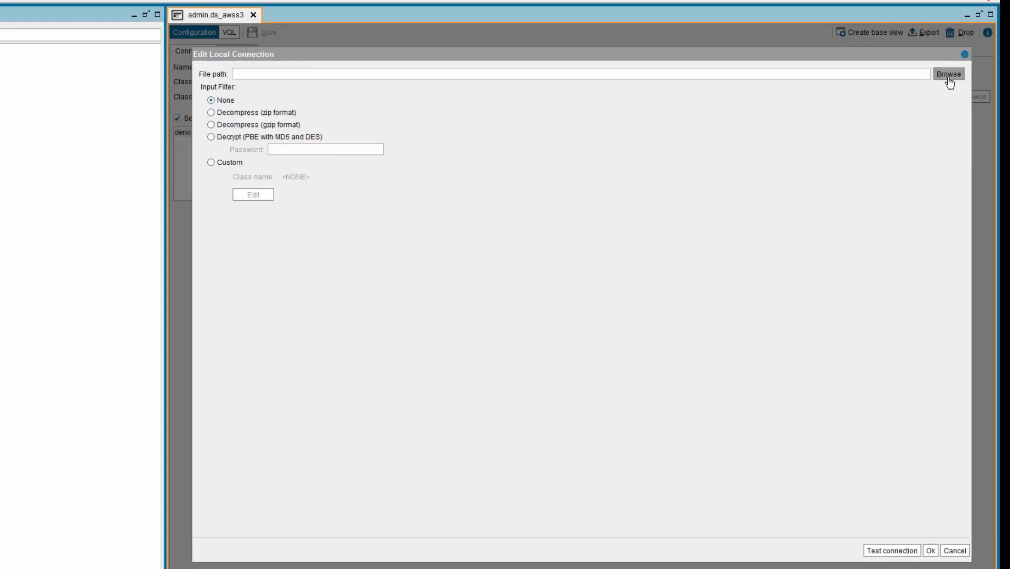
click(947, 74)
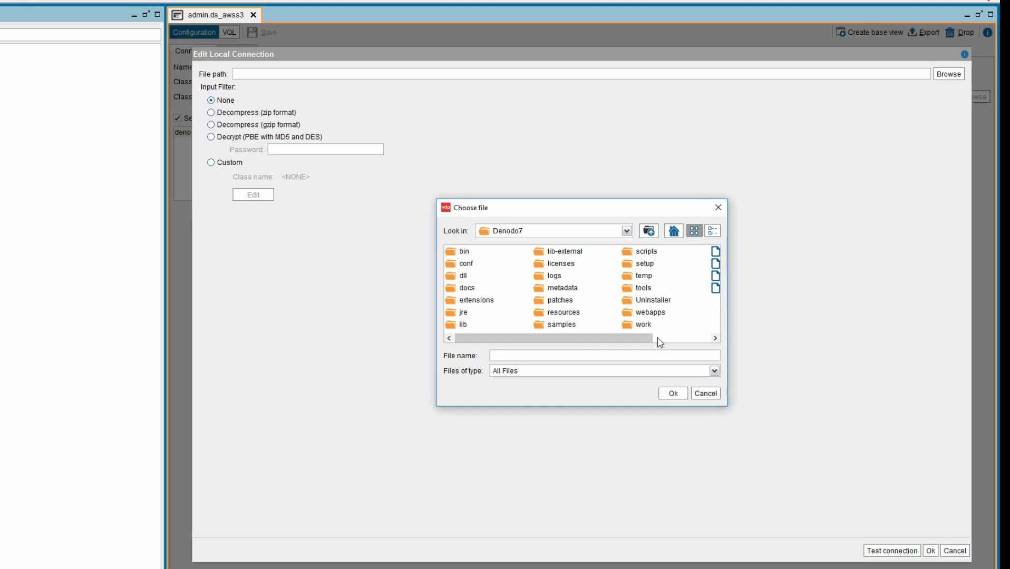
click(671, 393)
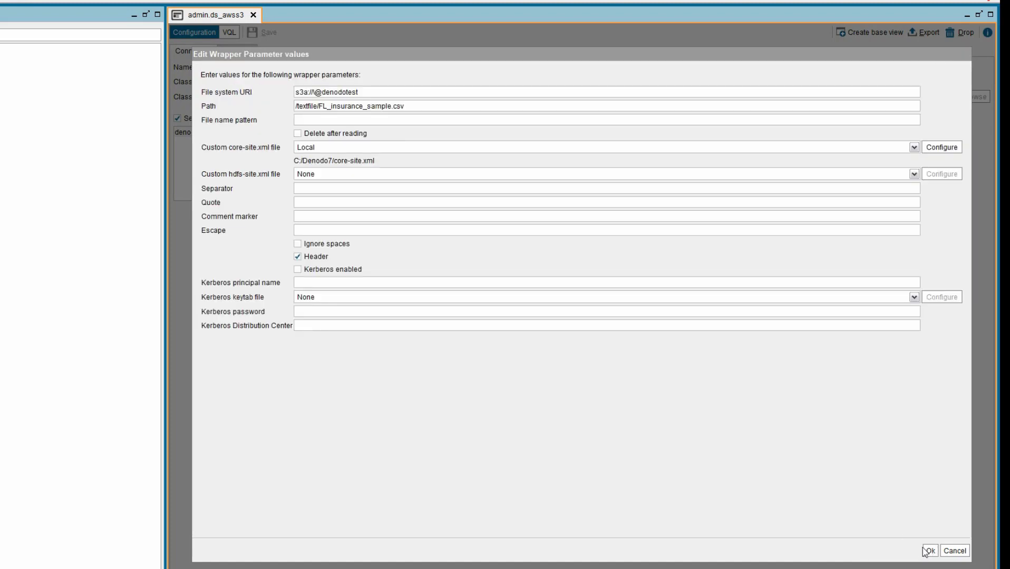
mouse_move(314, 171)
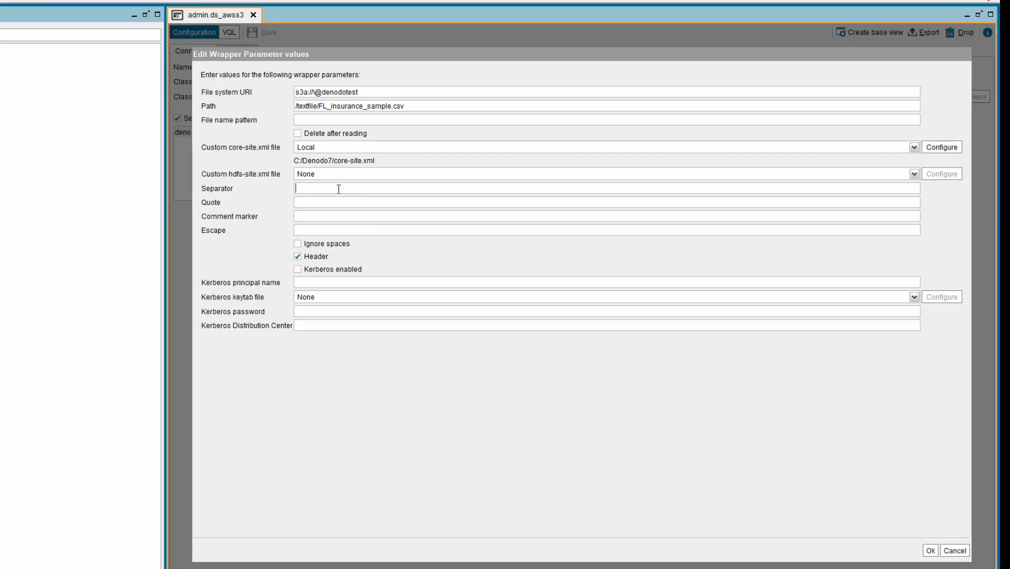
Step: Use a comma separator to create the 18-field d_awss3 base view
text(,)
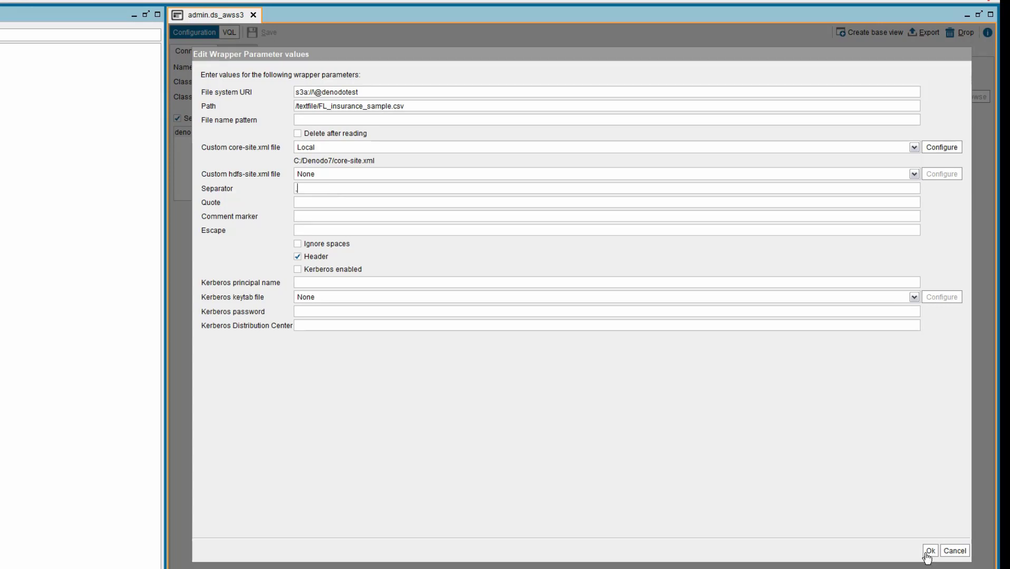
click(930, 551)
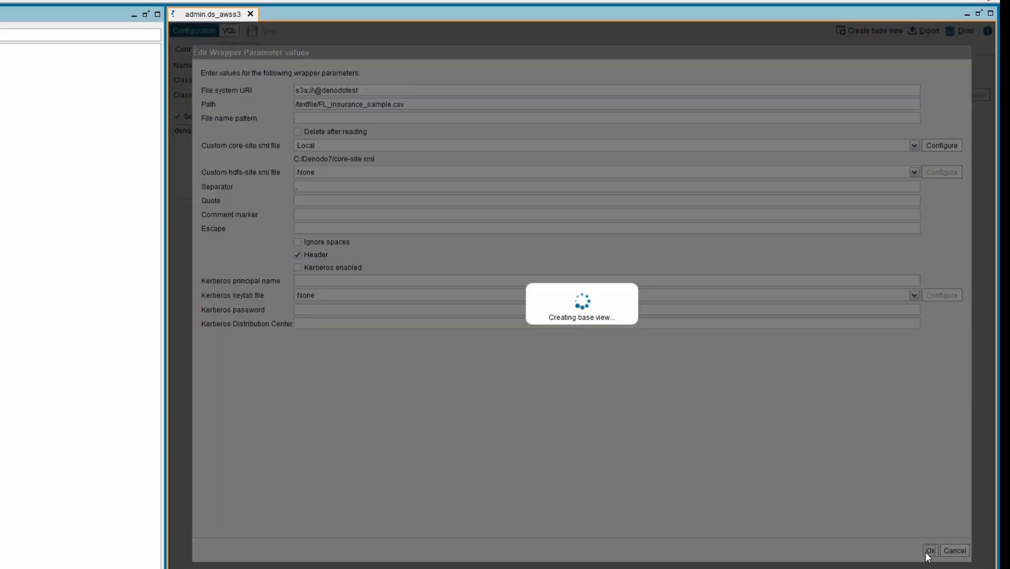
click(929, 551)
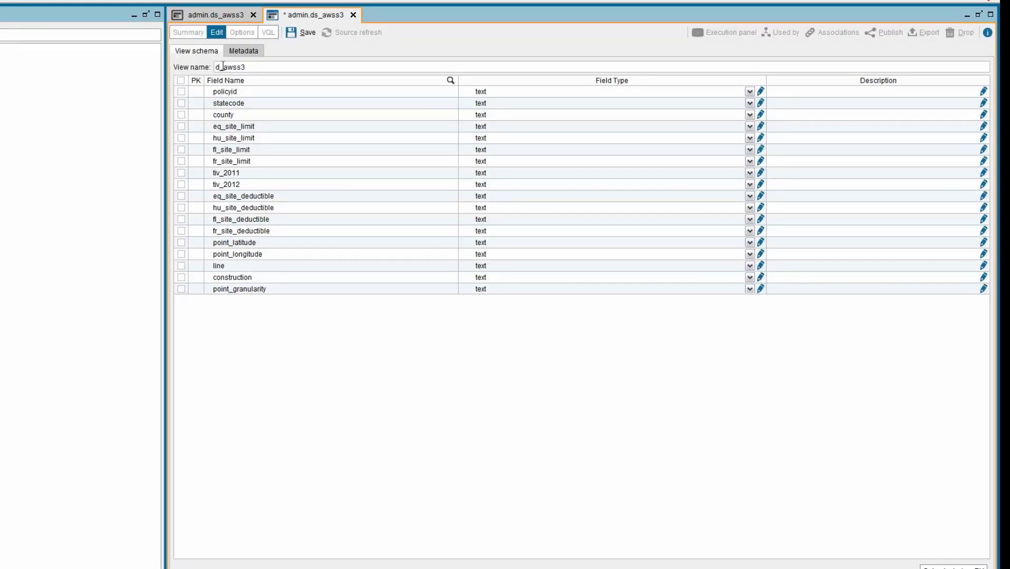
Step: Rename the base view to bv_awss3 and save it in the admin database
text(bv_awss3)
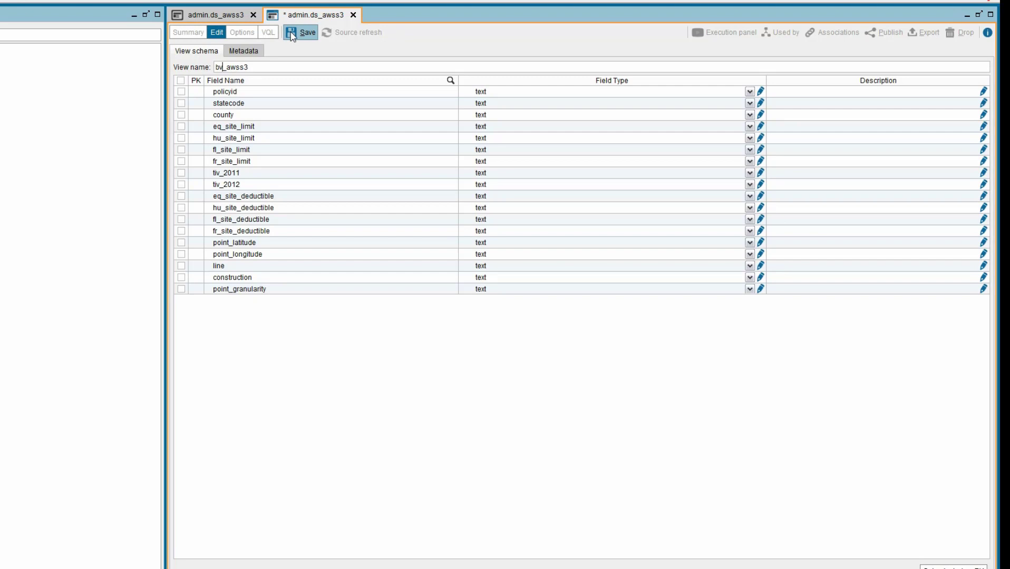
click(302, 32)
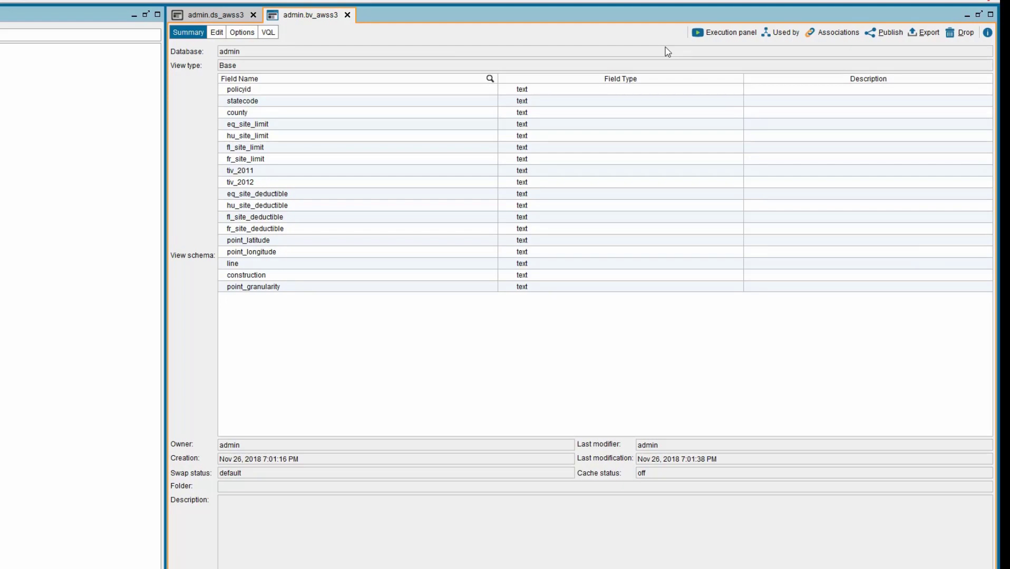
mouse_move(686, 52)
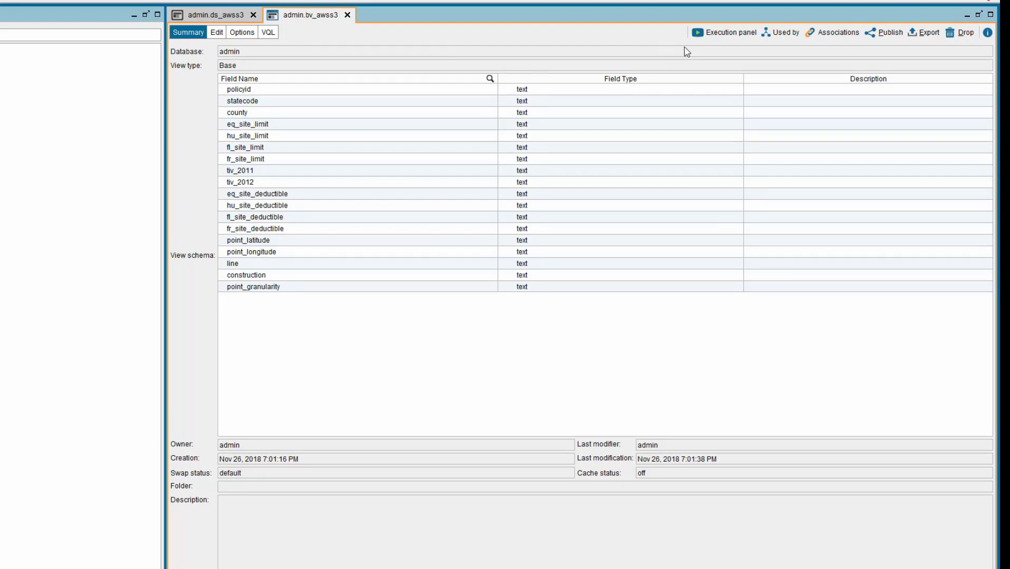
mouse_move(728, 32)
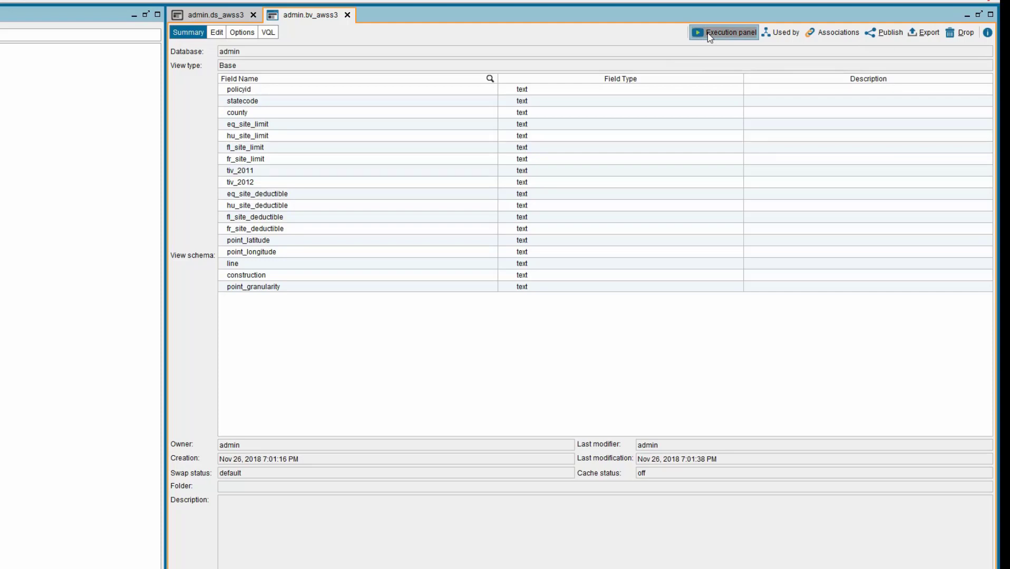
Step: Run a SELECT * query on bv_awss3 from the execution panel
click(724, 32)
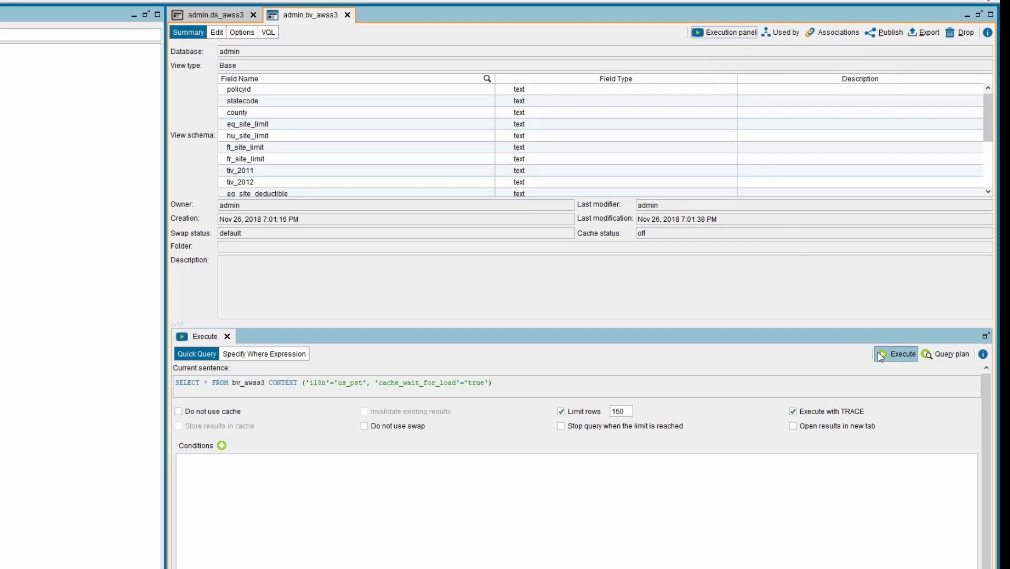
click(901, 354)
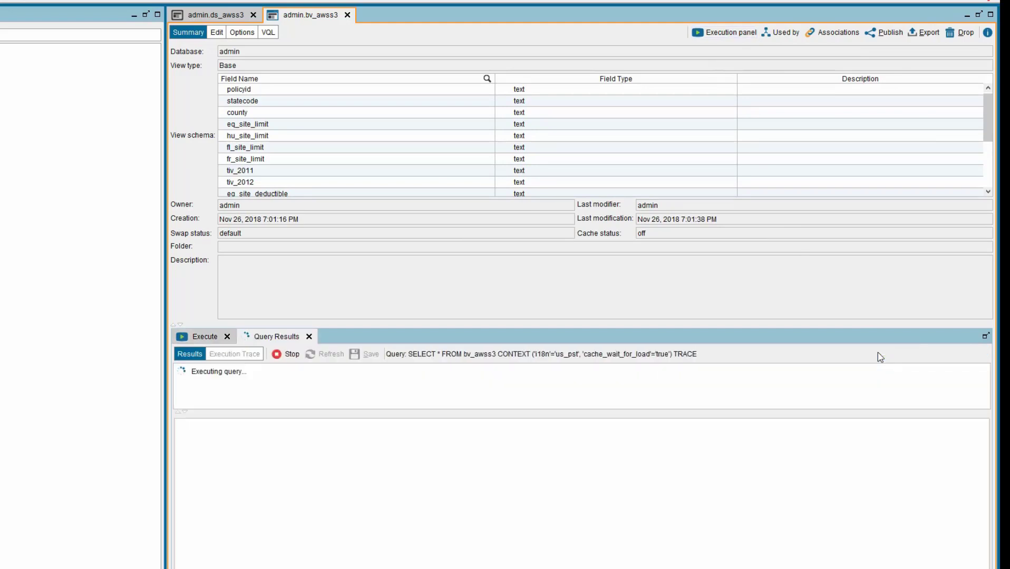